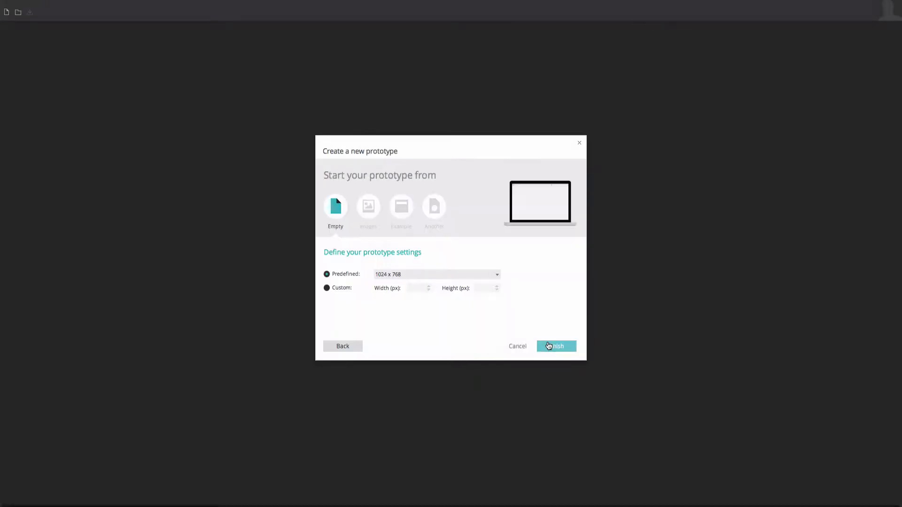
# Step: Create the empty 1024x768 prototype to open the Great Houses wiki screen
pyautogui.click(555, 345)
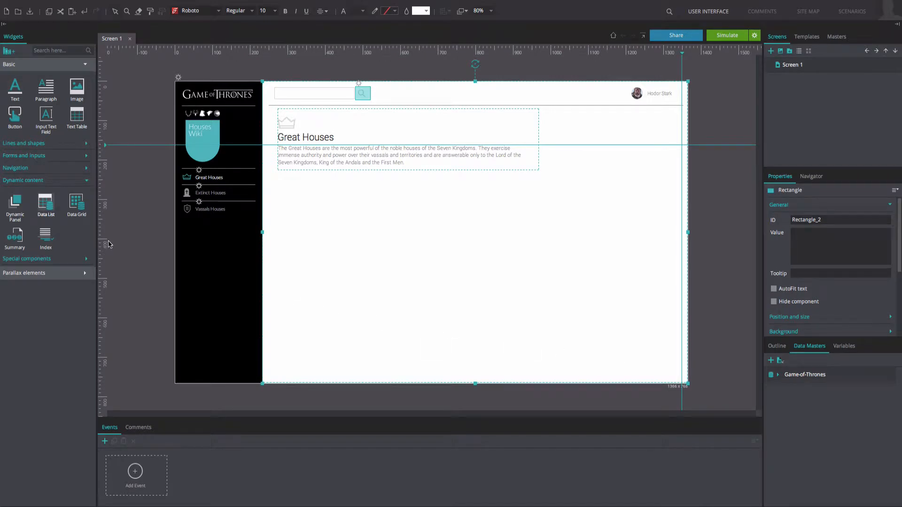
# Step: Add data list 'g-o-t' from the Game-of-Thrones master with Sigil, House, Castle, Lord, type fields
pyautogui.click(45, 205)
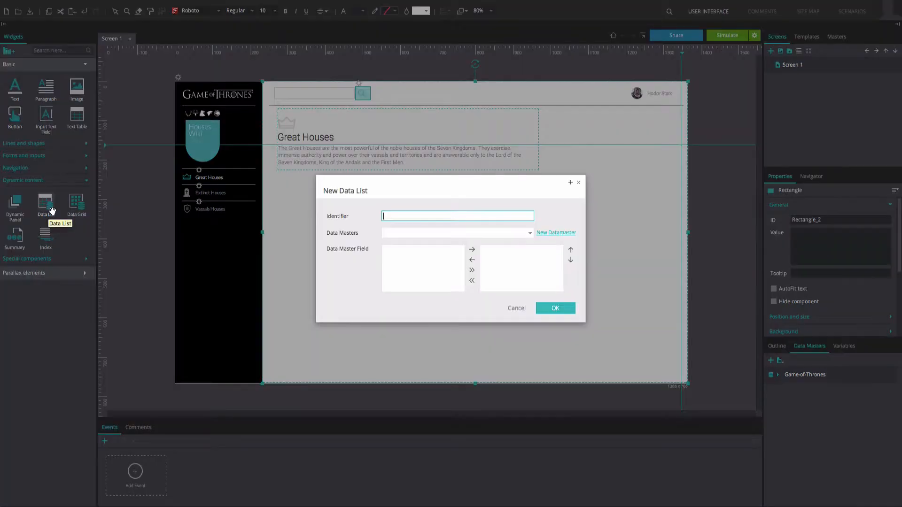
pyautogui.write('&')
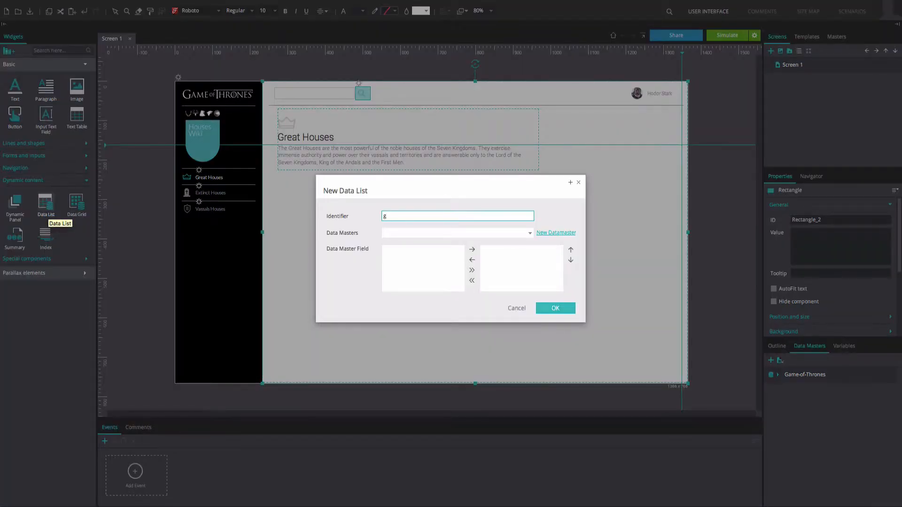
pyautogui.write('g-o-t')
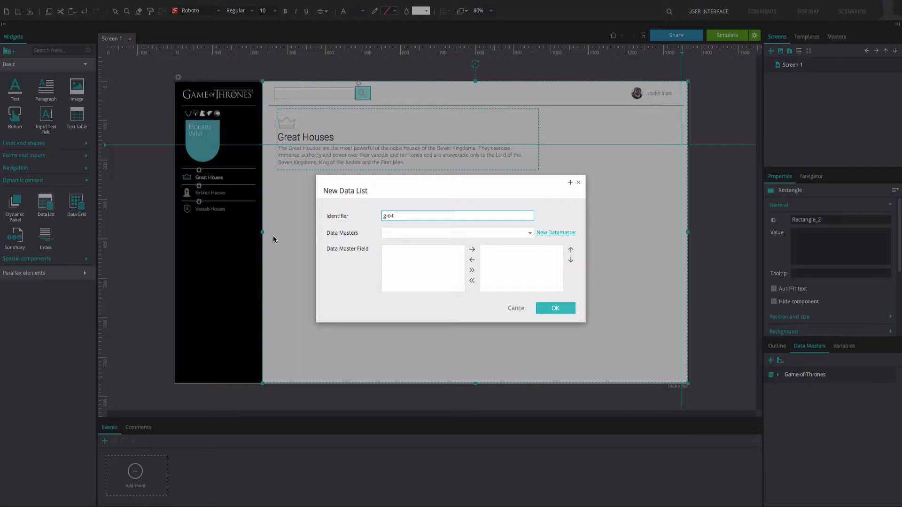
pyautogui.click(456, 232)
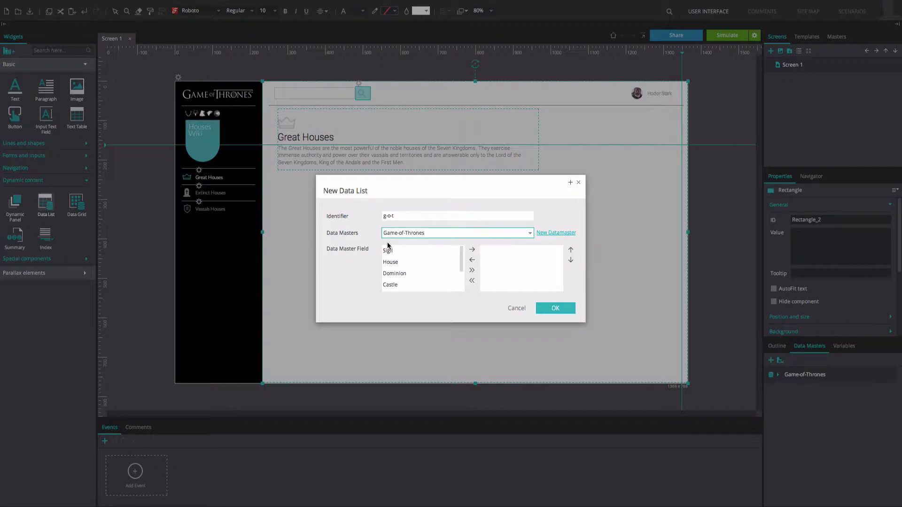
pyautogui.click(471, 249)
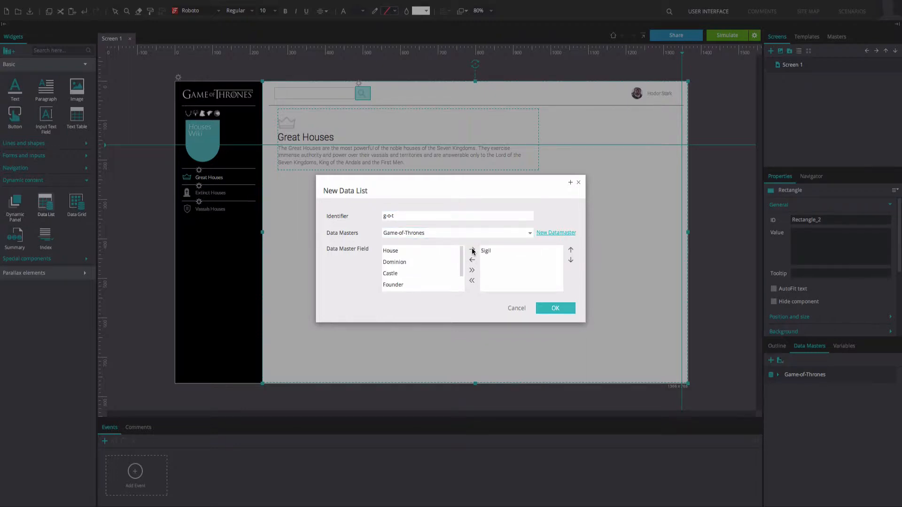
pyautogui.click(472, 250)
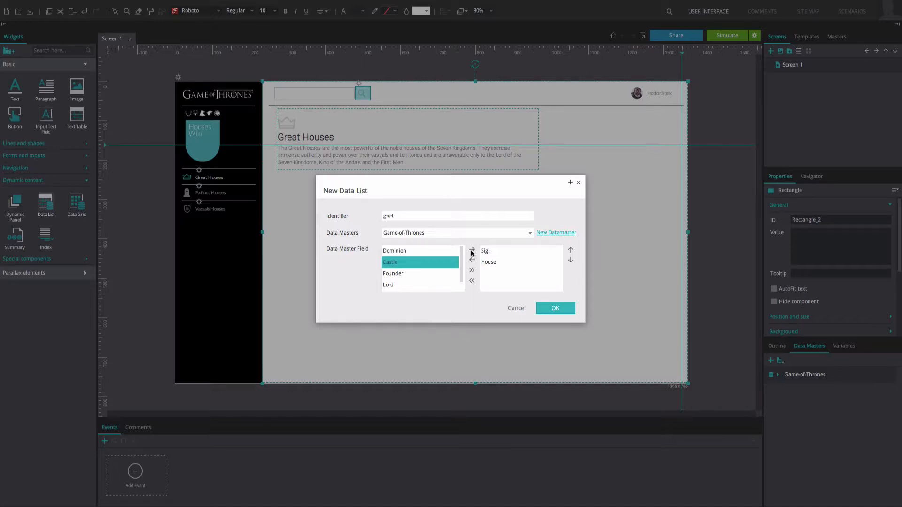
pyautogui.click(471, 250)
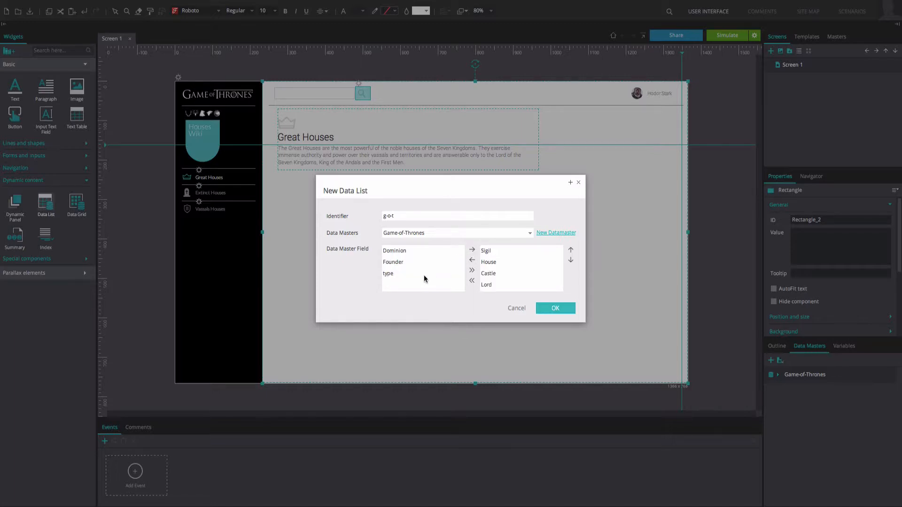
pyautogui.click(554, 307)
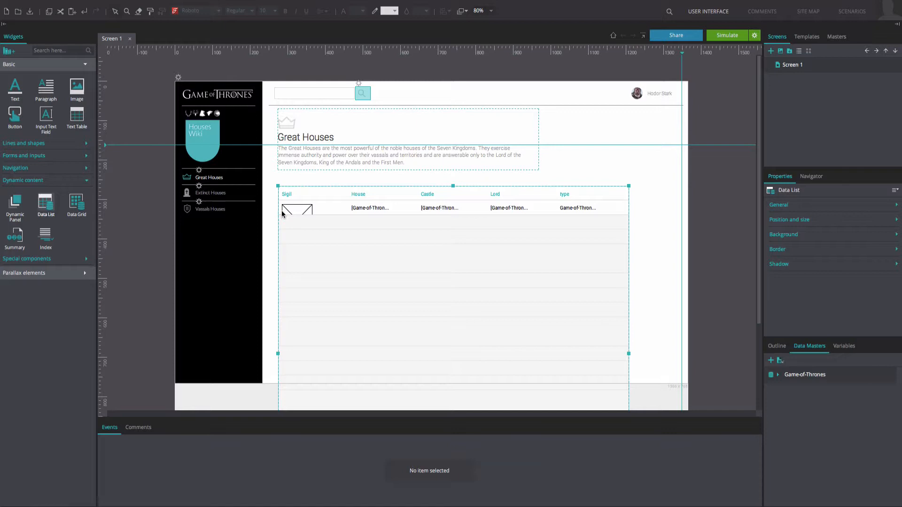
# Step: Select the data list's Sigil row cell and show its layout settings
pyautogui.click(296, 208)
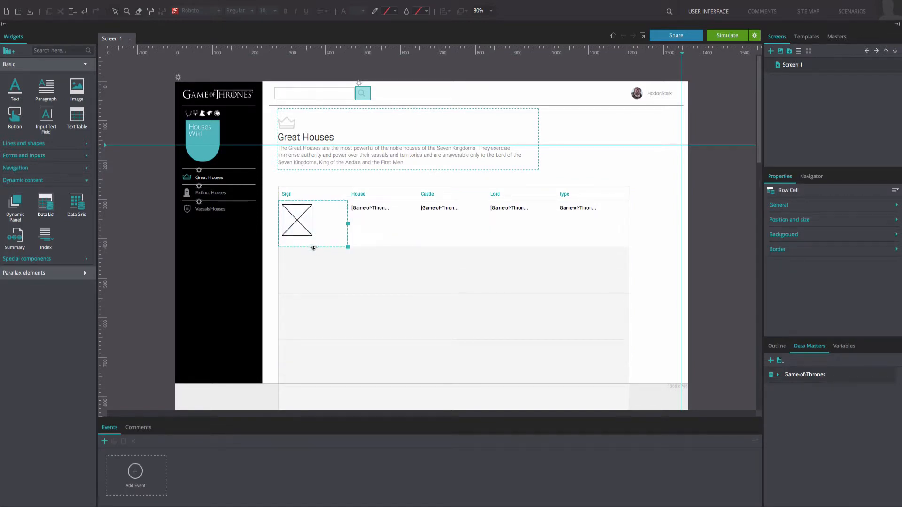
pyautogui.moveTo(325, 246)
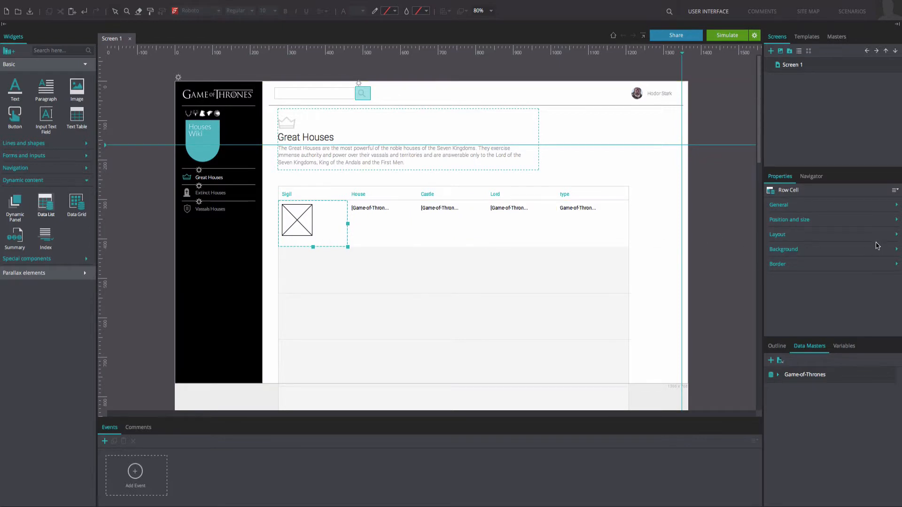
pyautogui.click(777, 233)
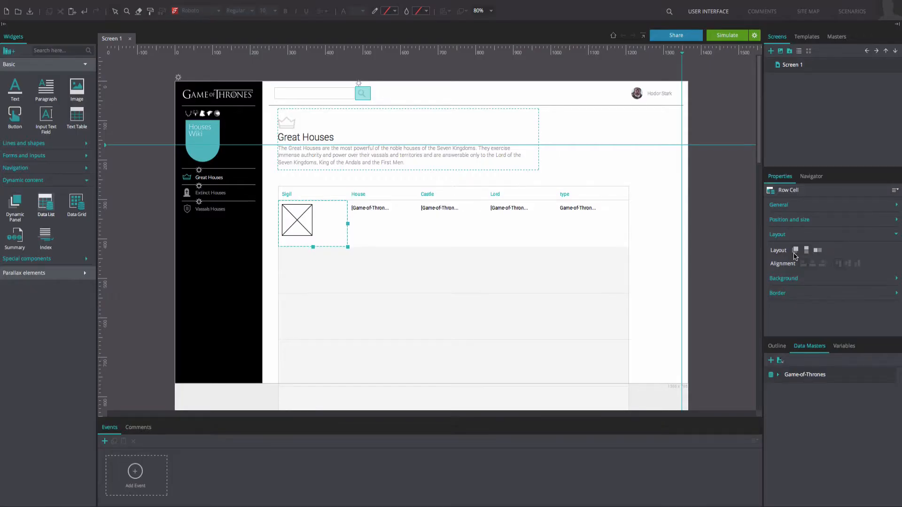
# Step: Lay out House, Castle, Lord and type beside the sigil in one cell, then simulate
pyautogui.click(777, 233)
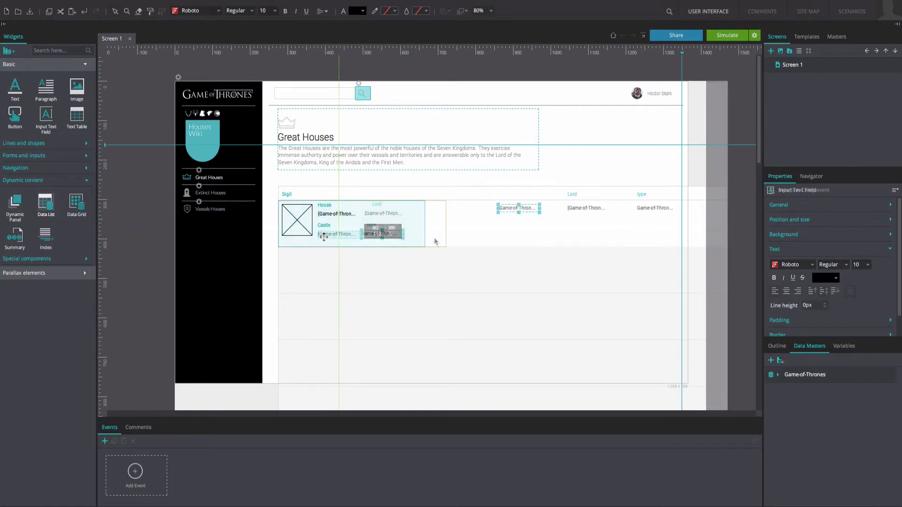
pyautogui.click(480, 224)
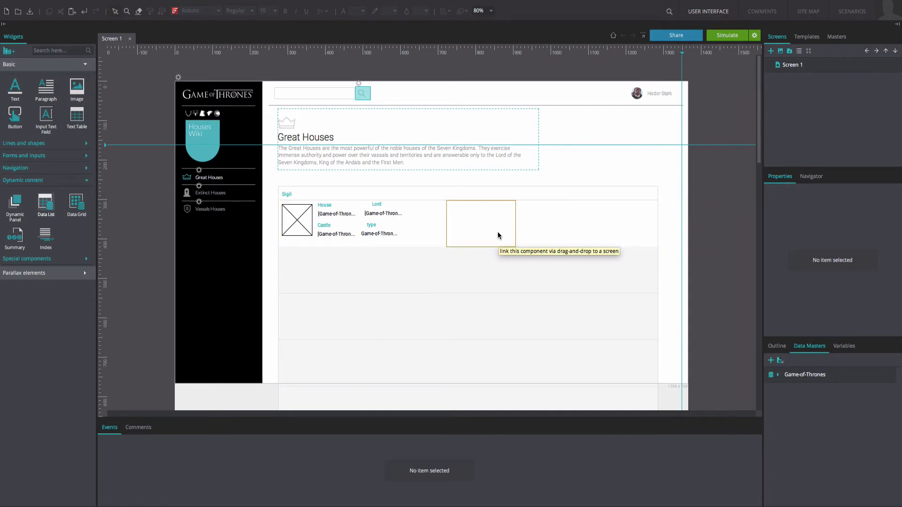
pyautogui.click(380, 221)
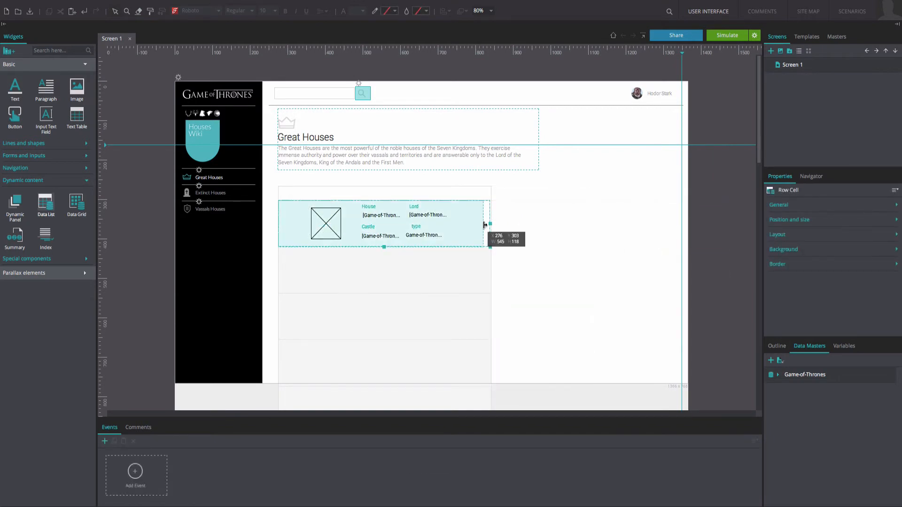
pyautogui.click(726, 35)
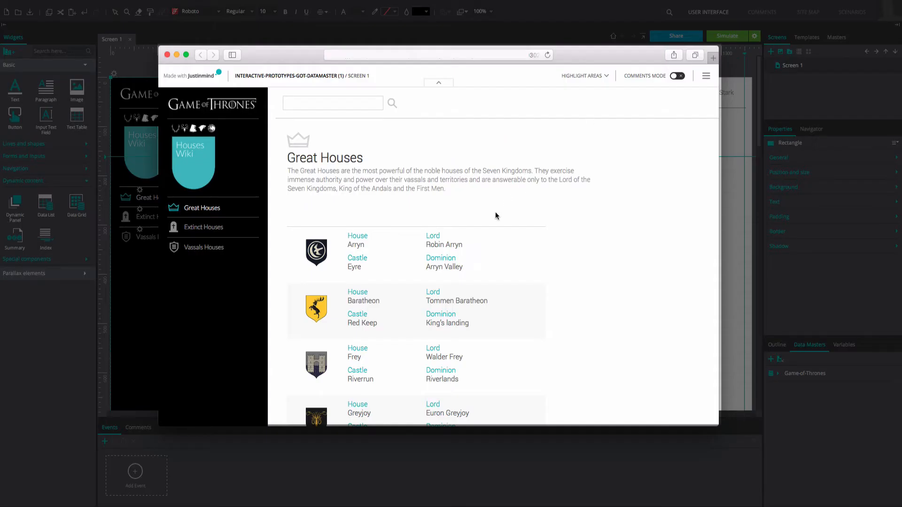
pyautogui.moveTo(394, 261)
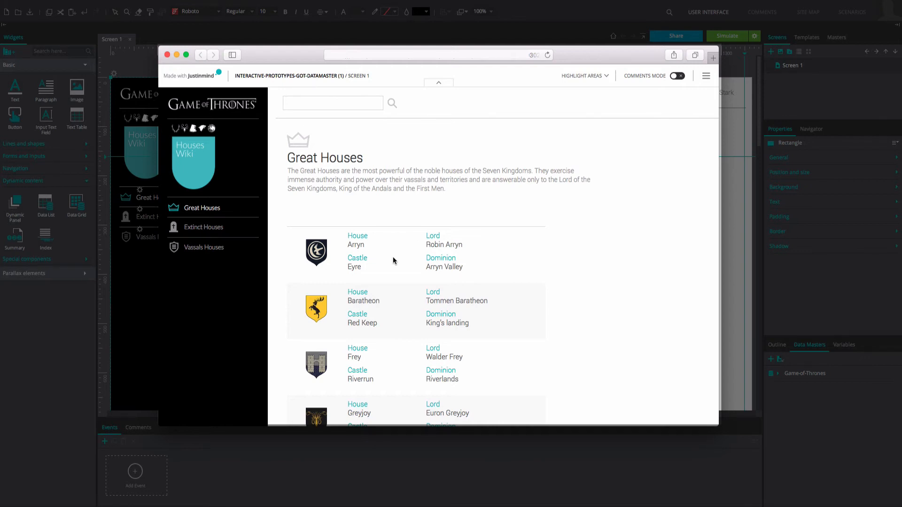